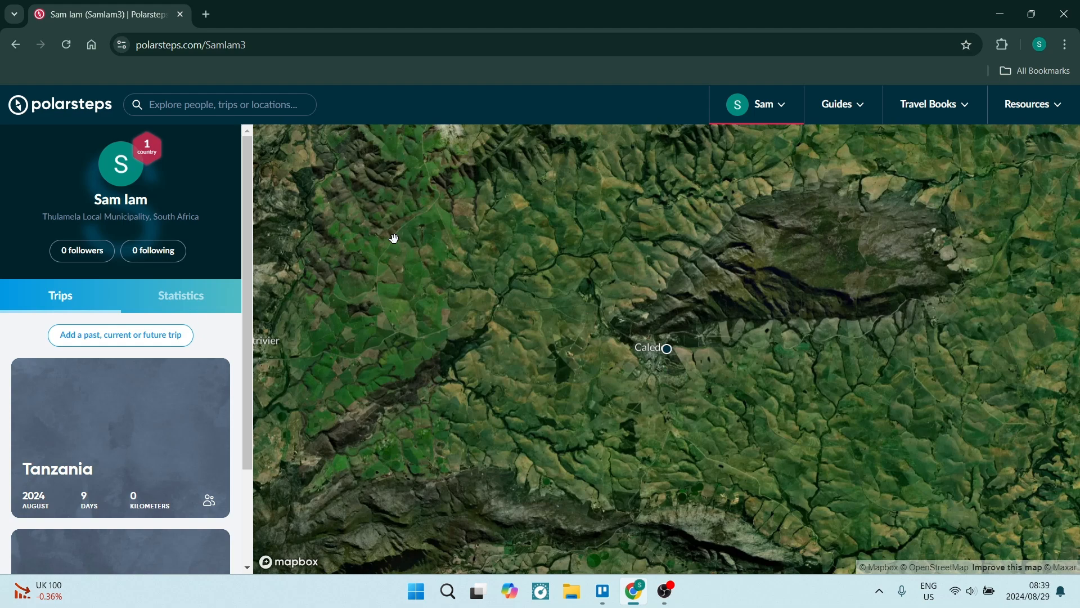
mouse_move(205, 223)
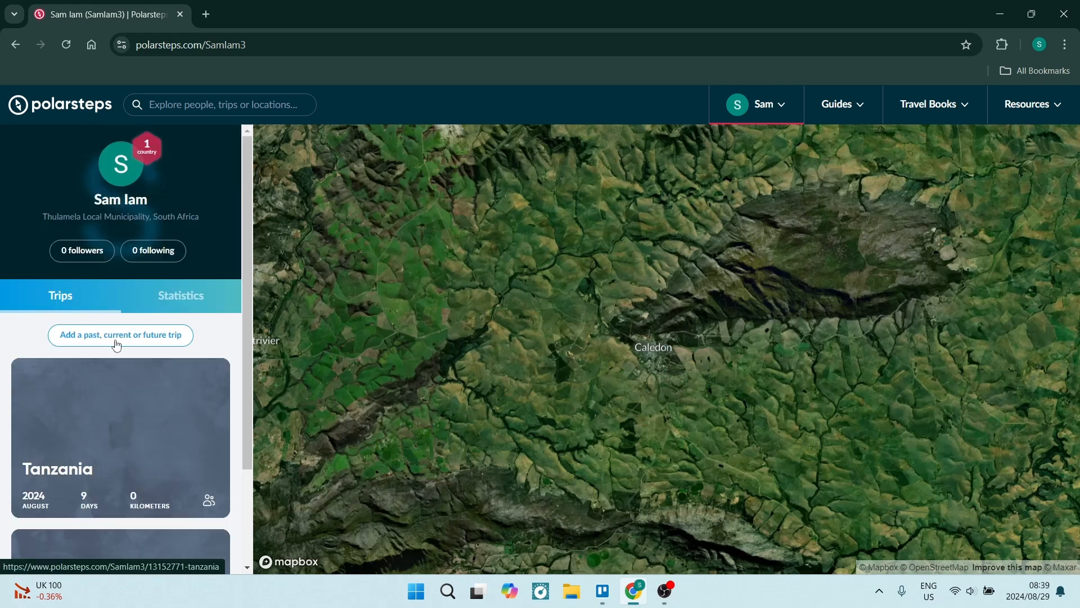
Start a new trip named 'Test trip' running 26 to 31 August 2024
left_click(120, 335)
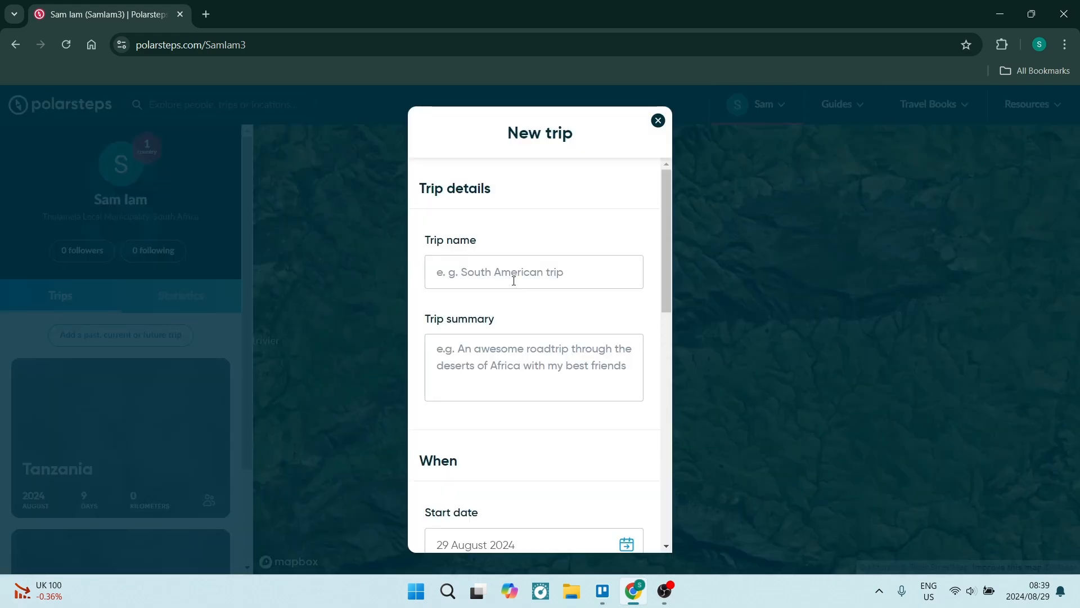
type("Test tr")
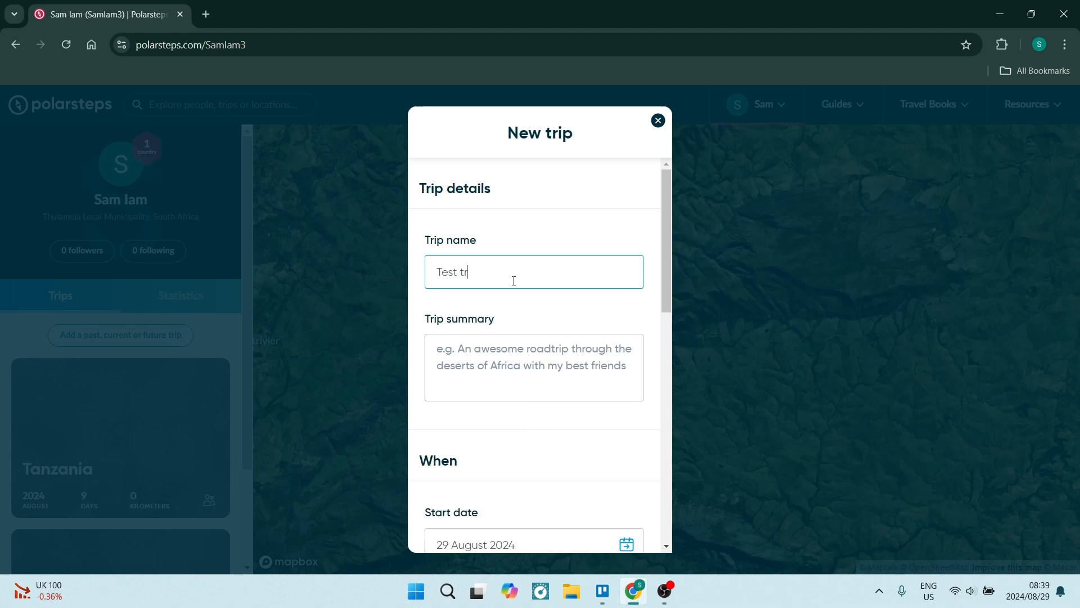
scroll("down", 3)
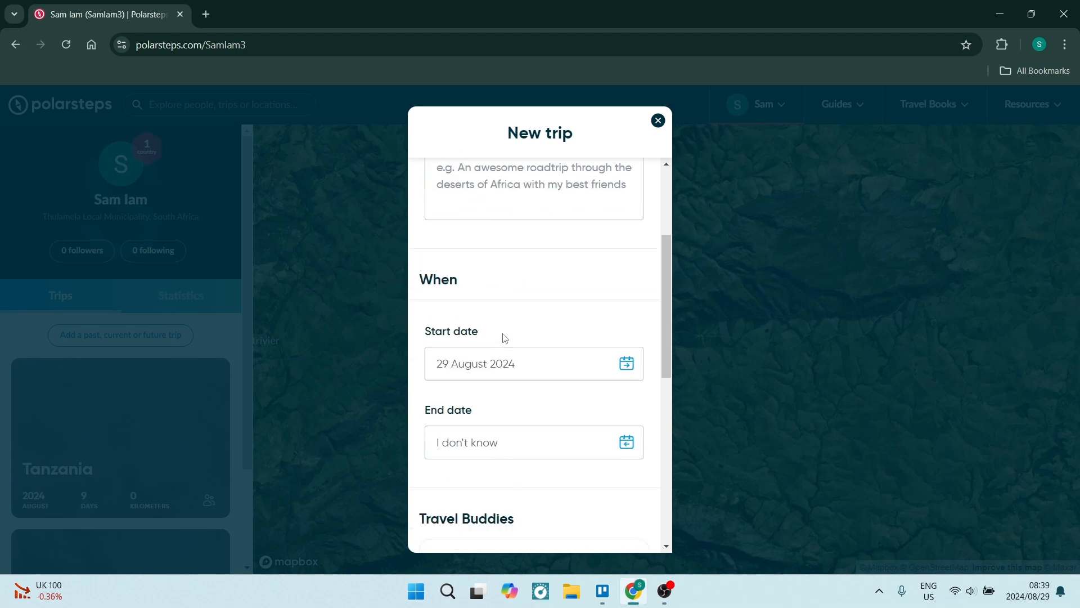
left_click(534, 363)
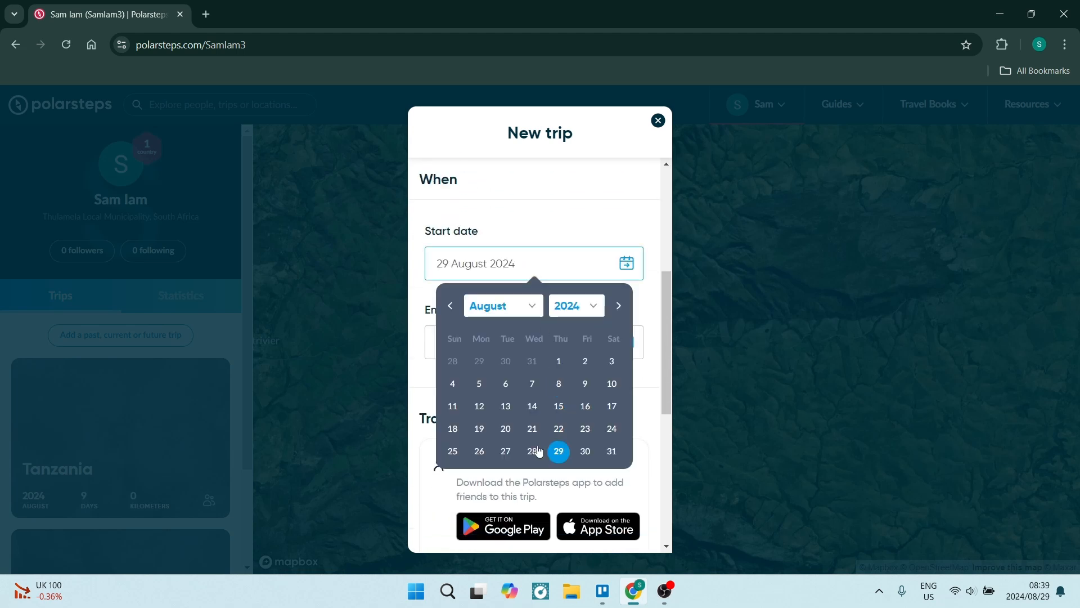
left_click(478, 451)
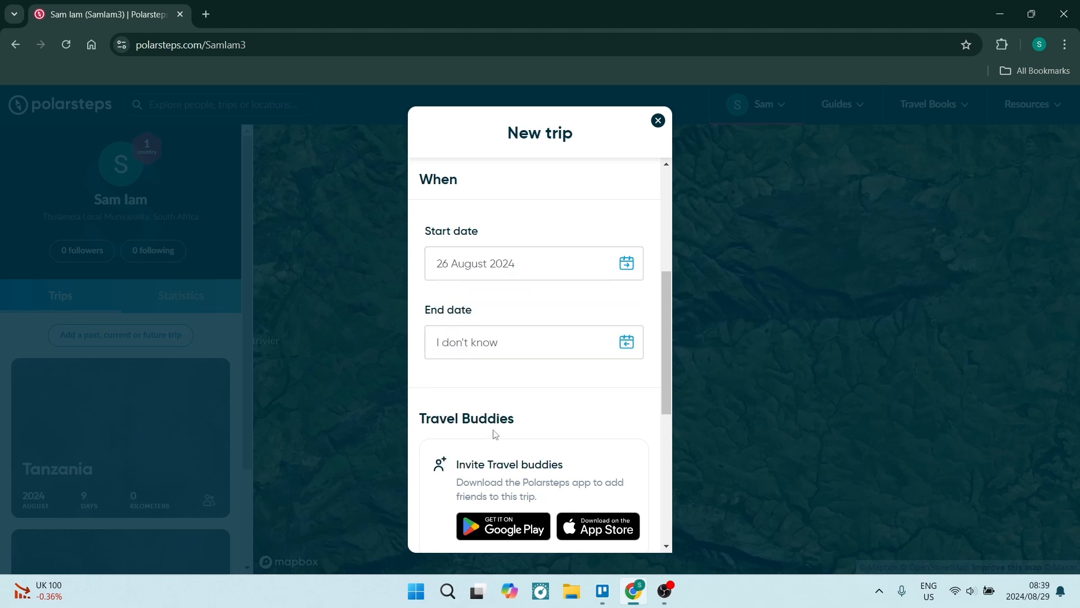
left_click(533, 342)
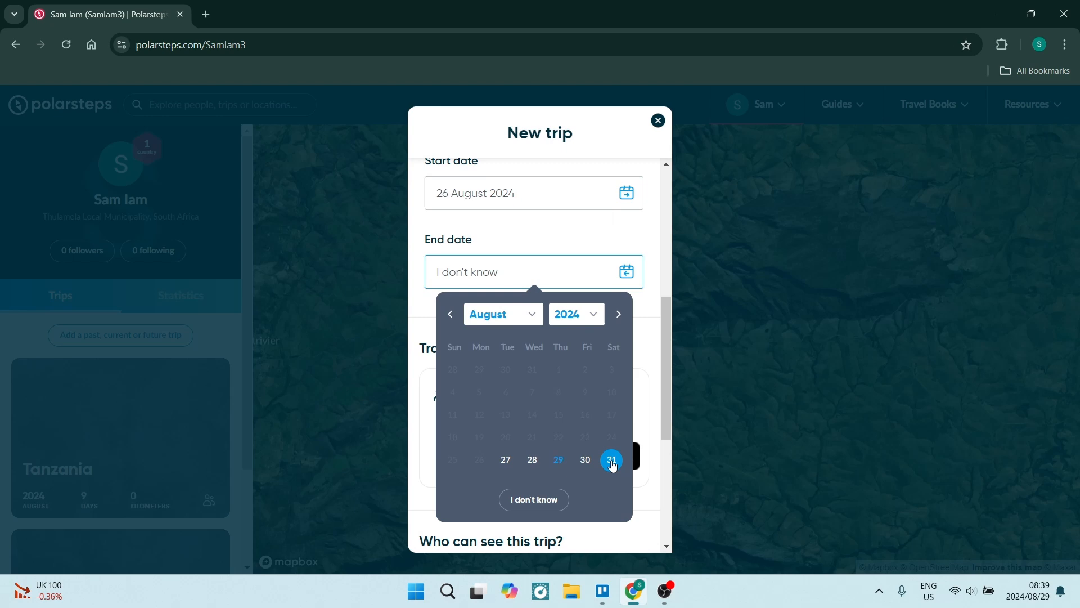
left_click(611, 459)
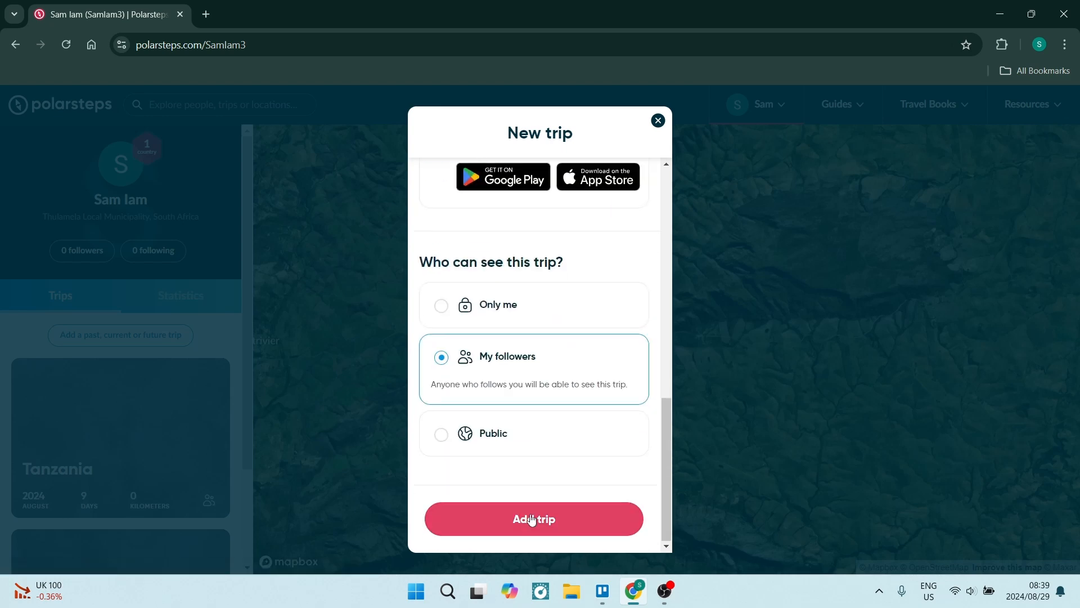
Create 'Test trip' and open its trip page from the Trips list
left_click(533, 519)
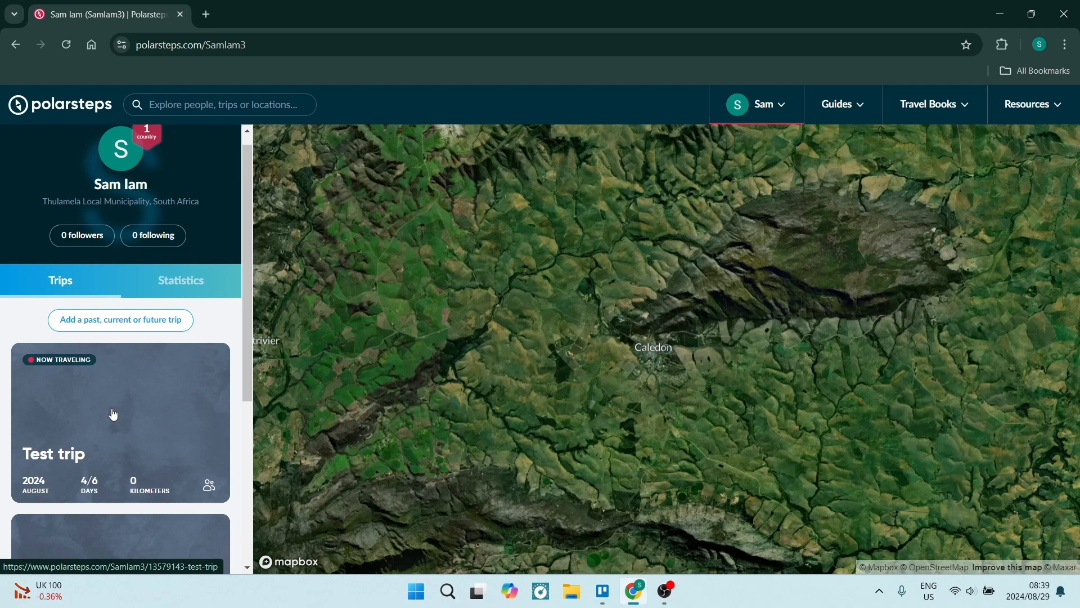
left_click(120, 420)
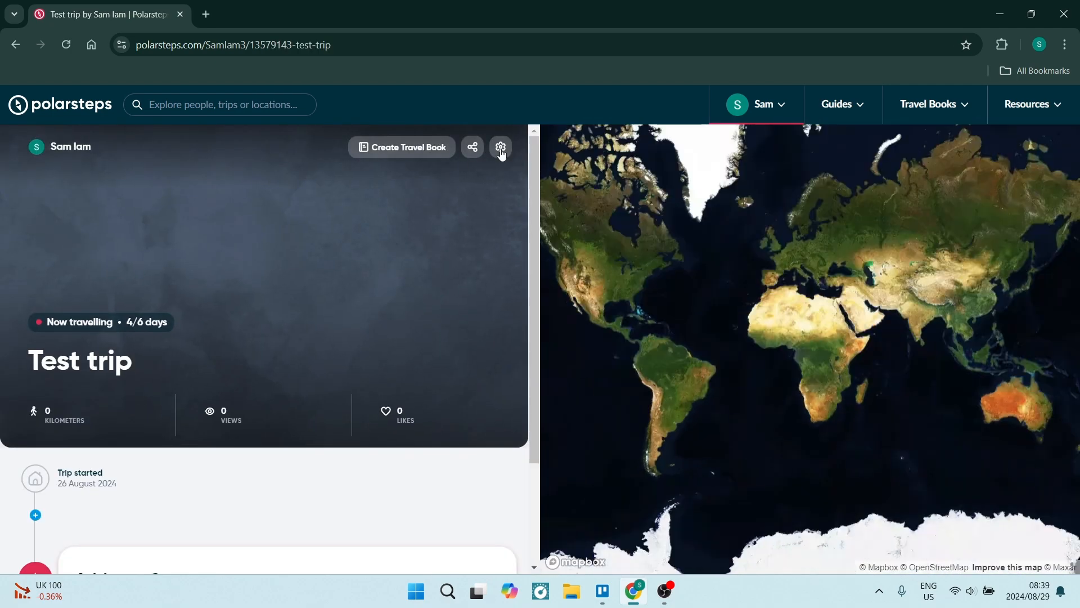
Set Test trip's end date to 29 August 2024 in trip settings and save
left_click(501, 148)
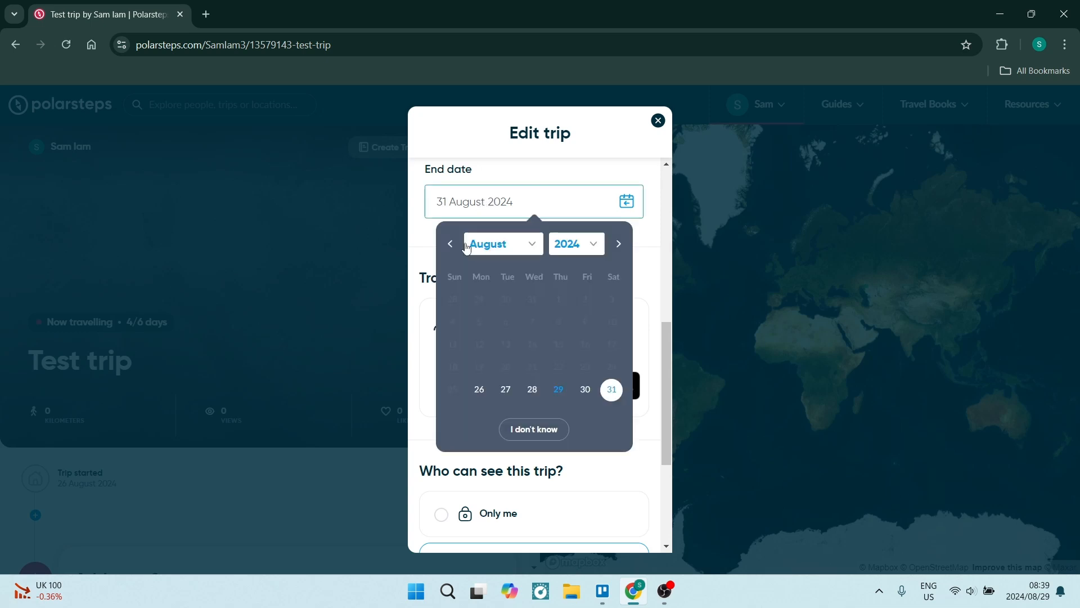
mouse_move(509, 310)
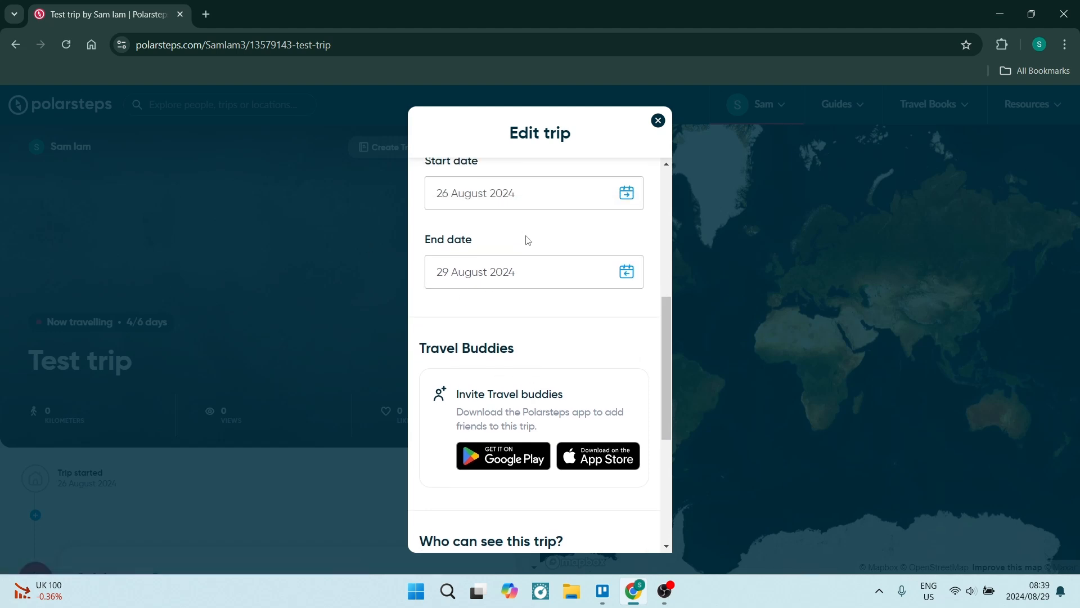
left_click(534, 271)
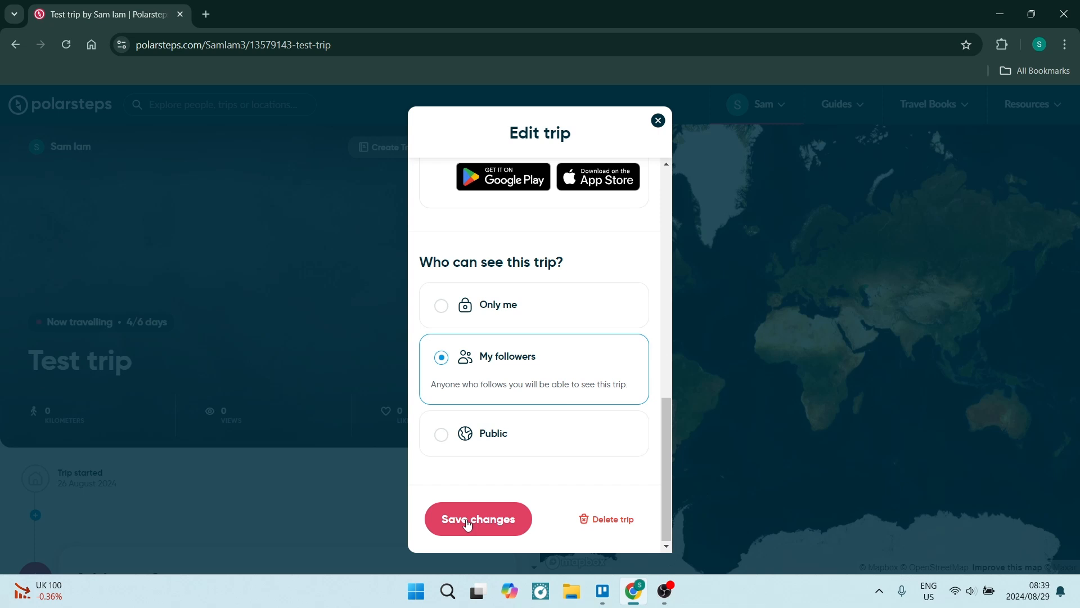
left_click(477, 518)
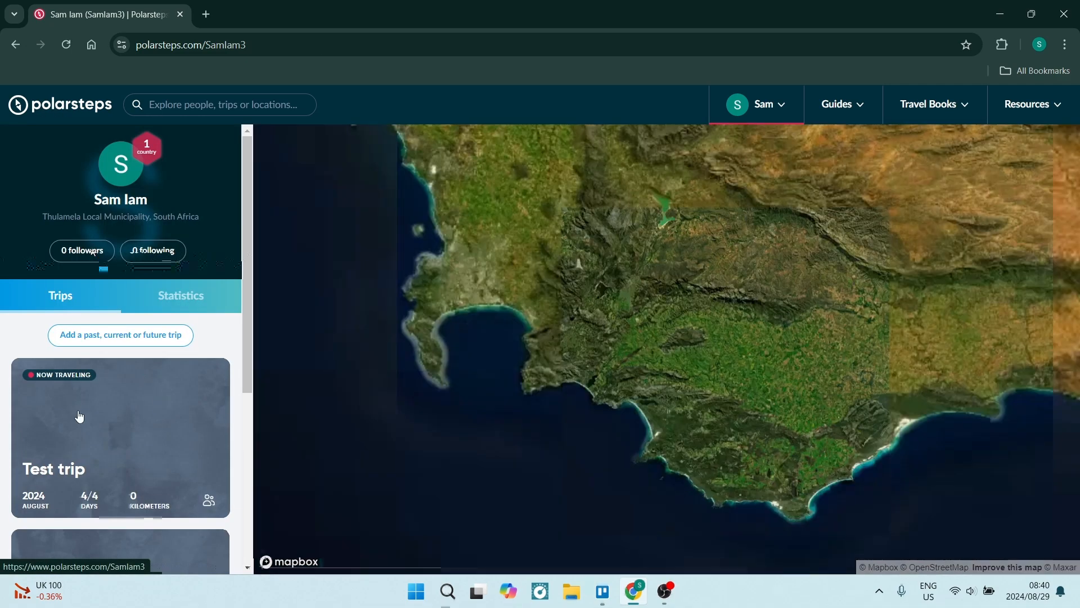
scroll("down", 3)
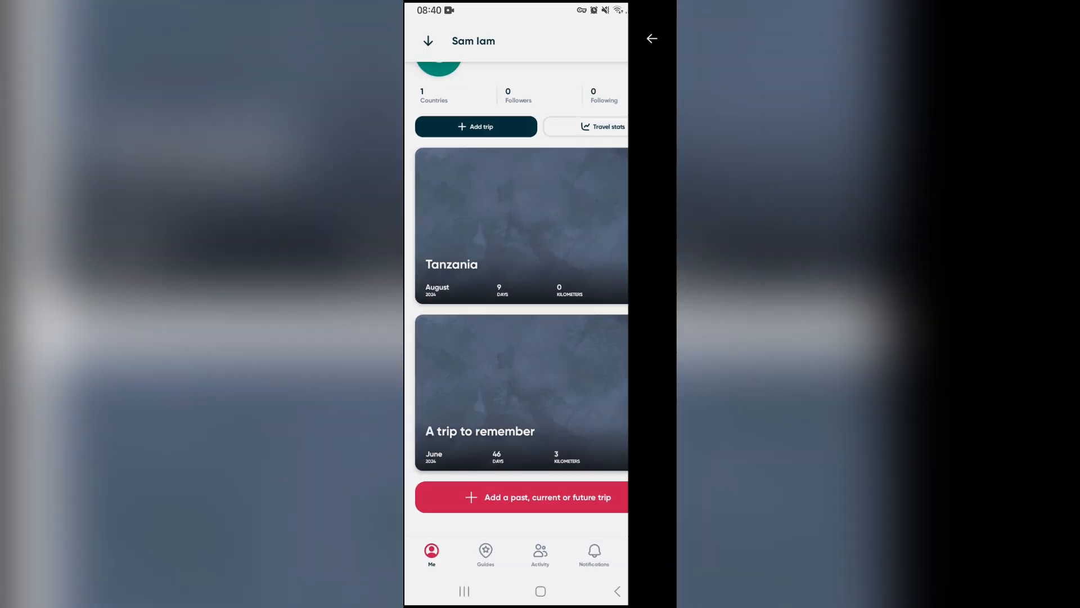
Open the Tanzania trip on the phone and show its trip menu
left_click(521, 227)
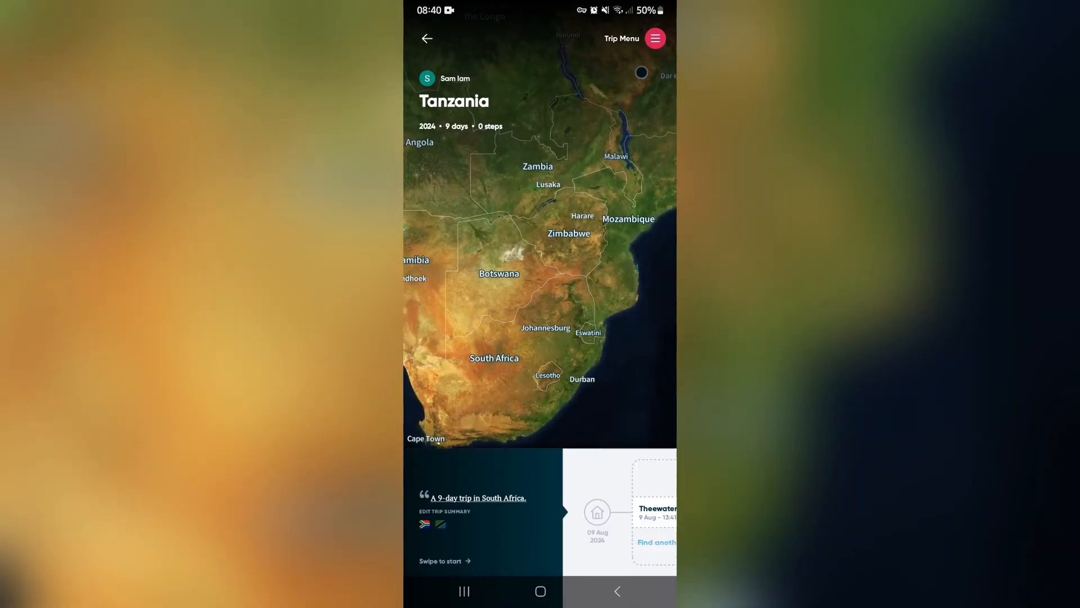
left_click(654, 38)
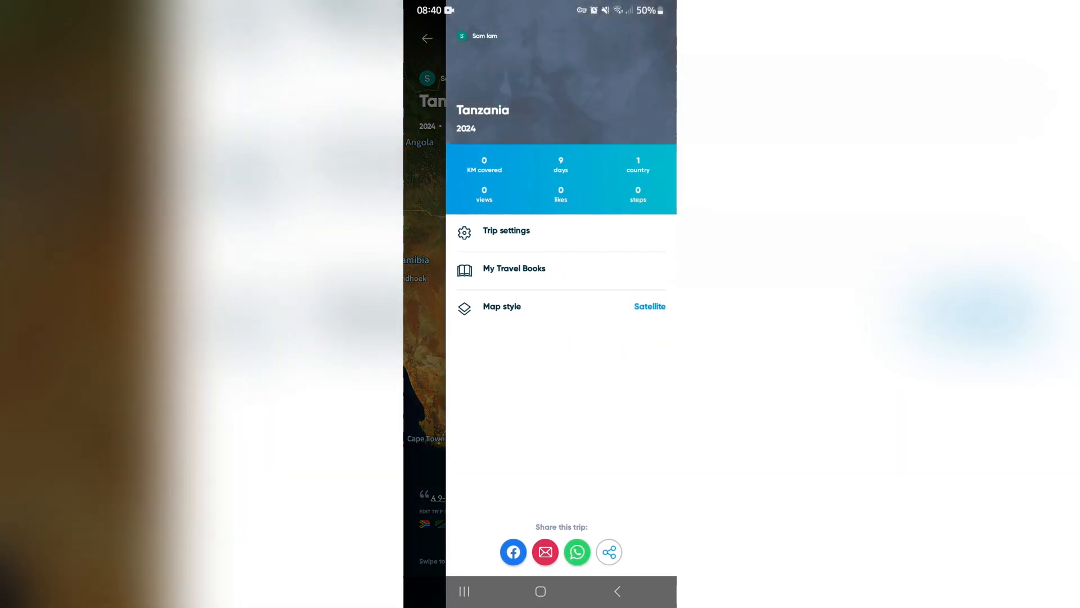